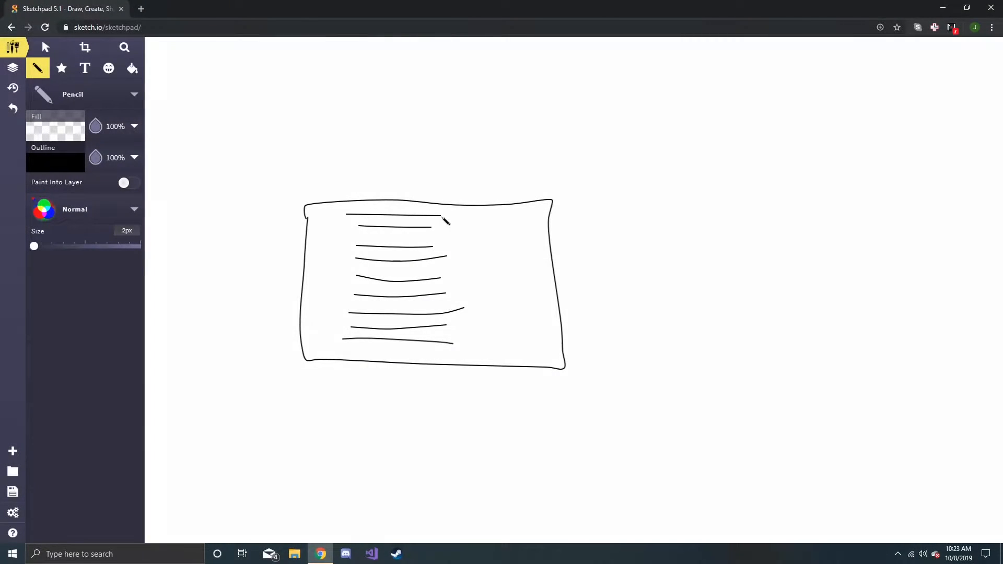
Step: Enter Play mode and tick Play on the Credits script so the names start rolling
left_click(422, 554)
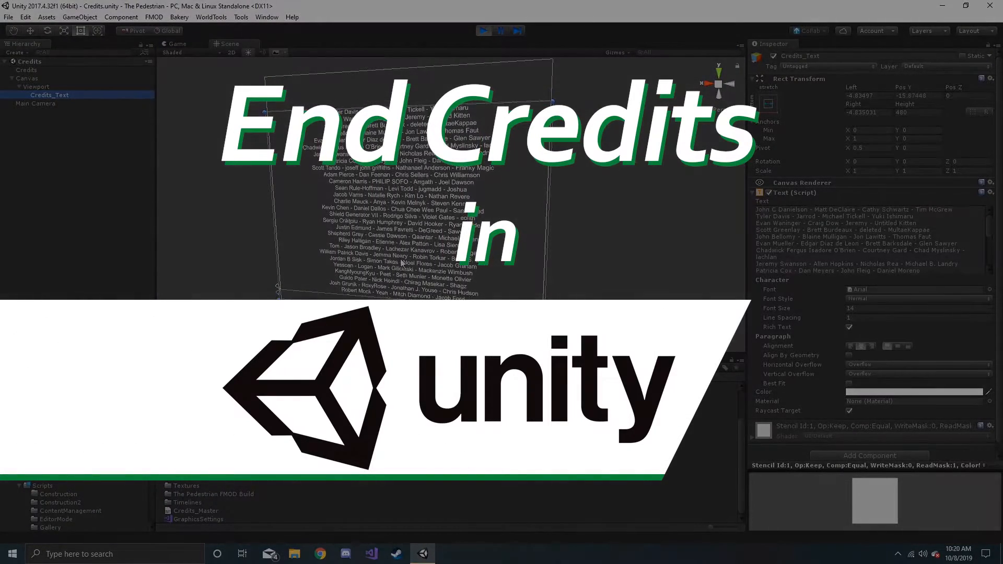
left_click(485, 30)
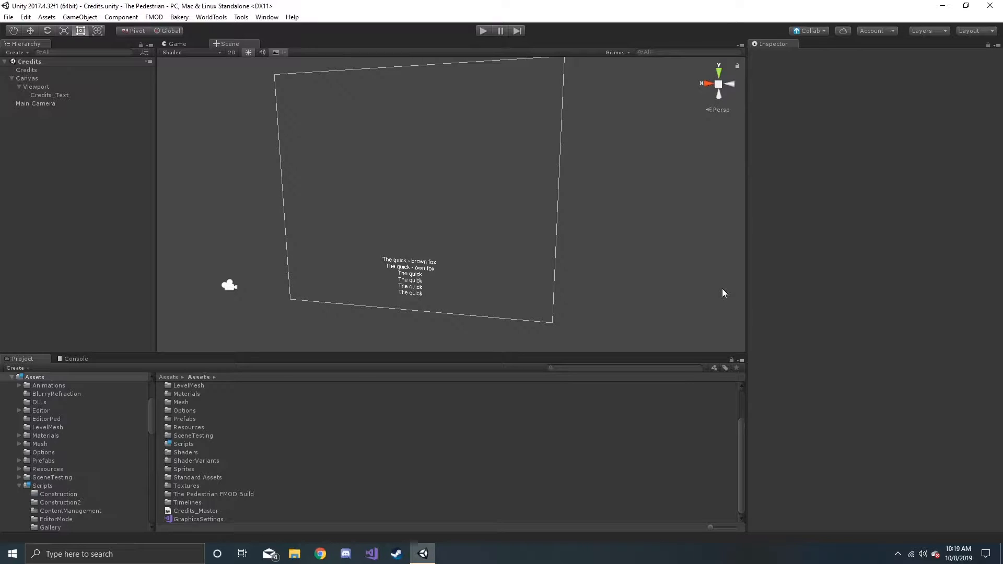
mouse_move(367, 172)
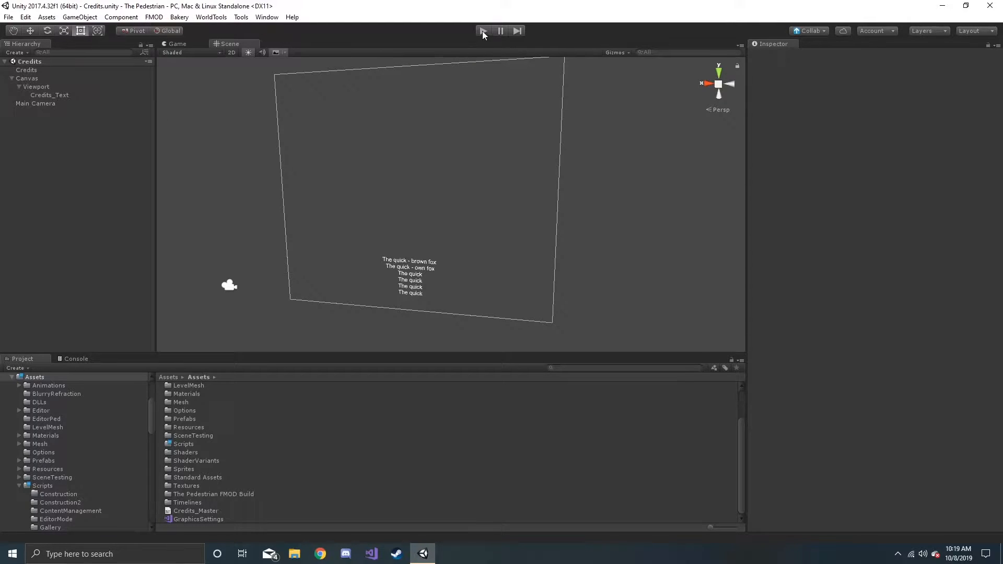
left_click(483, 31)
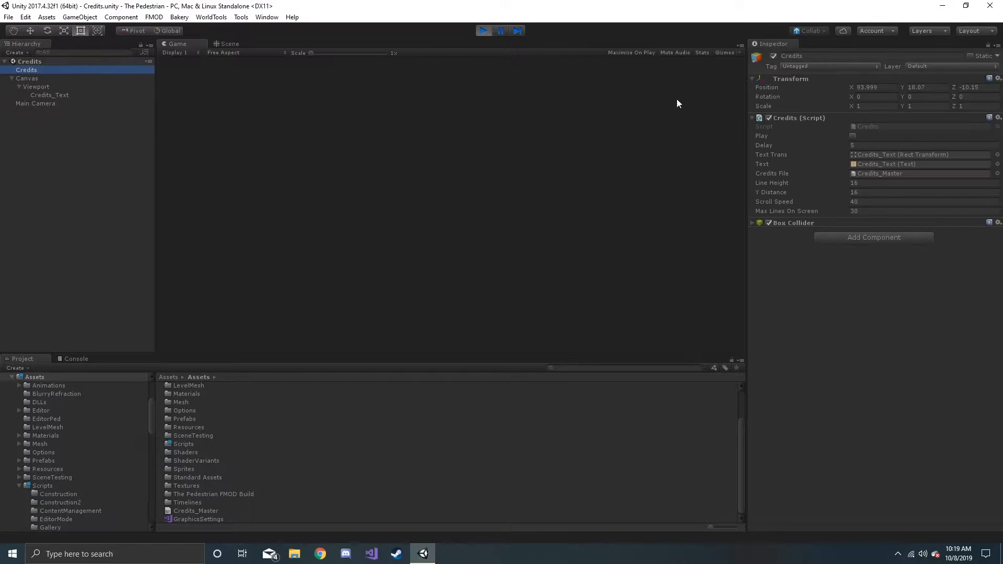
left_click(853, 136)
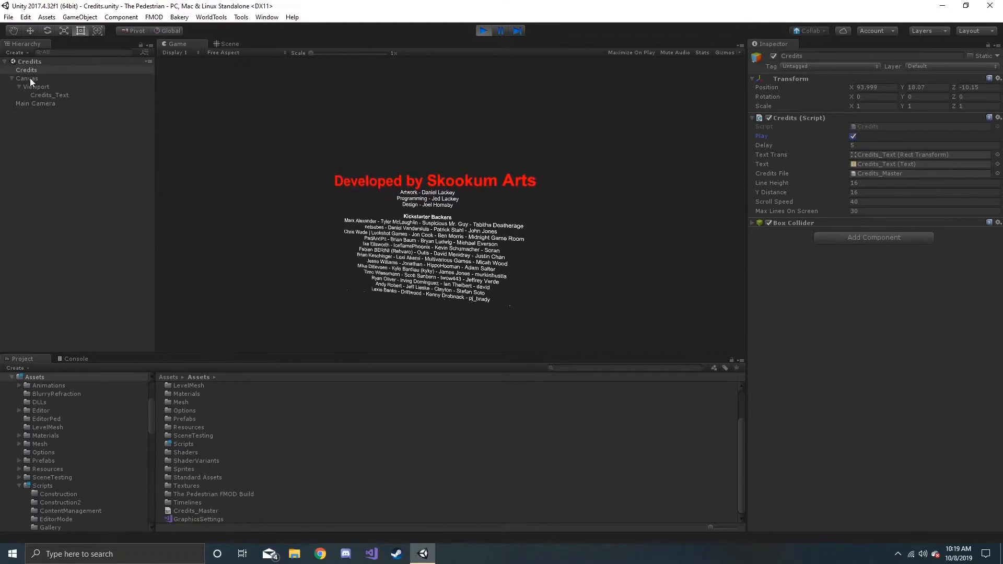
Step: Select Credits_Text then Credits in the Hierarchy to inspect their components during play
left_click(50, 95)
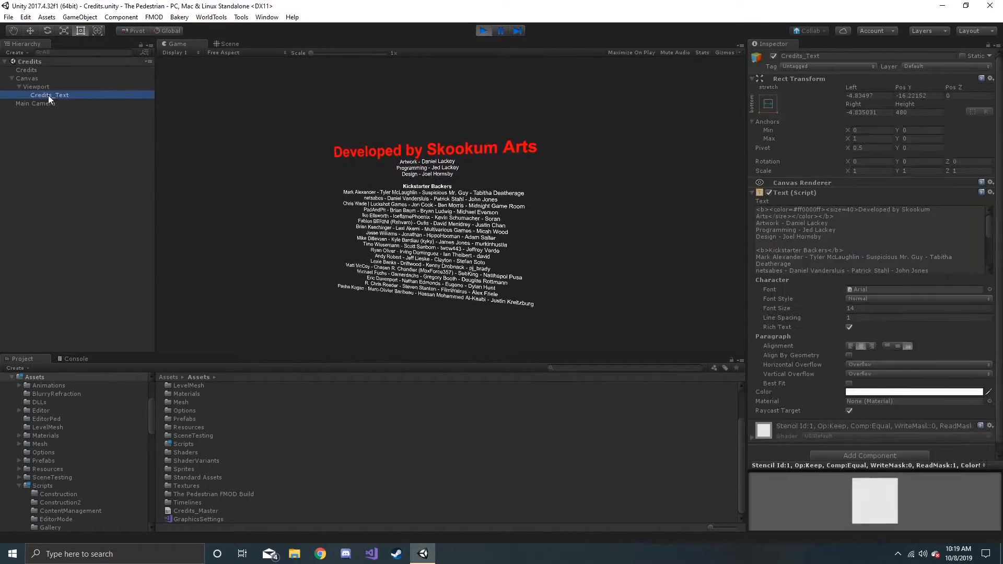
left_click(229, 43)
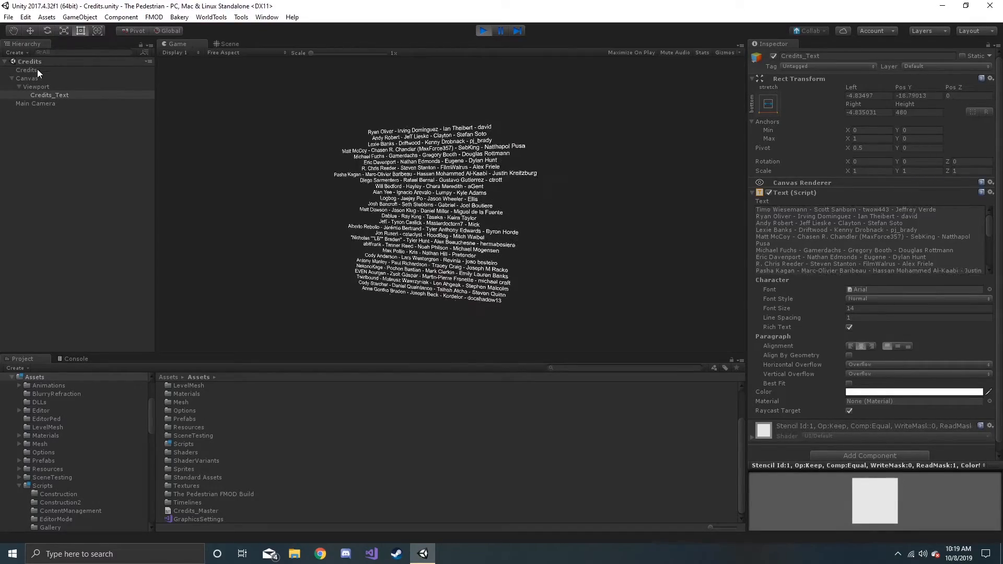
left_click(29, 70)
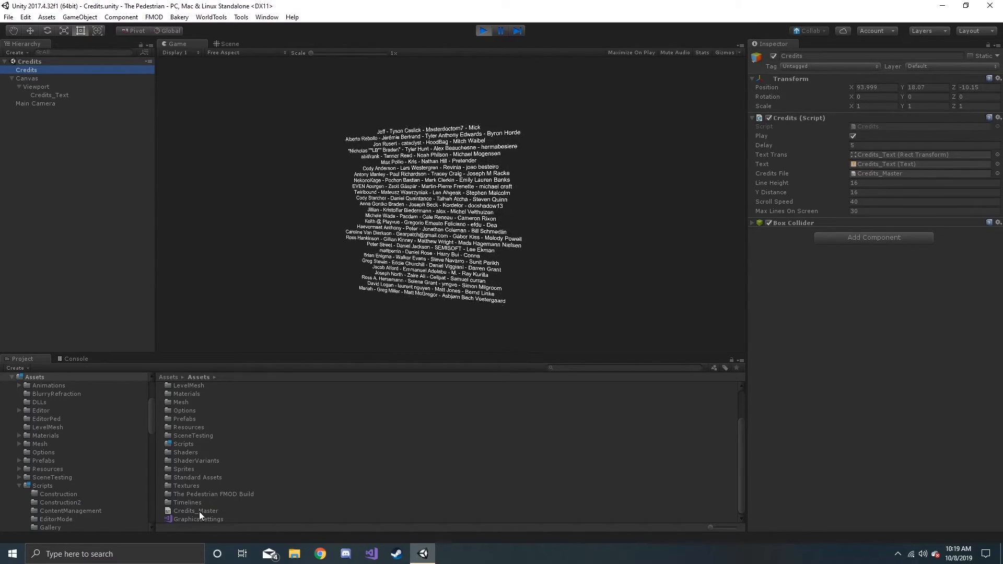
Step: View the Credits_Master CSV contents, then select Credits_Text to watch it scroll in the Scene view
left_click(195, 511)
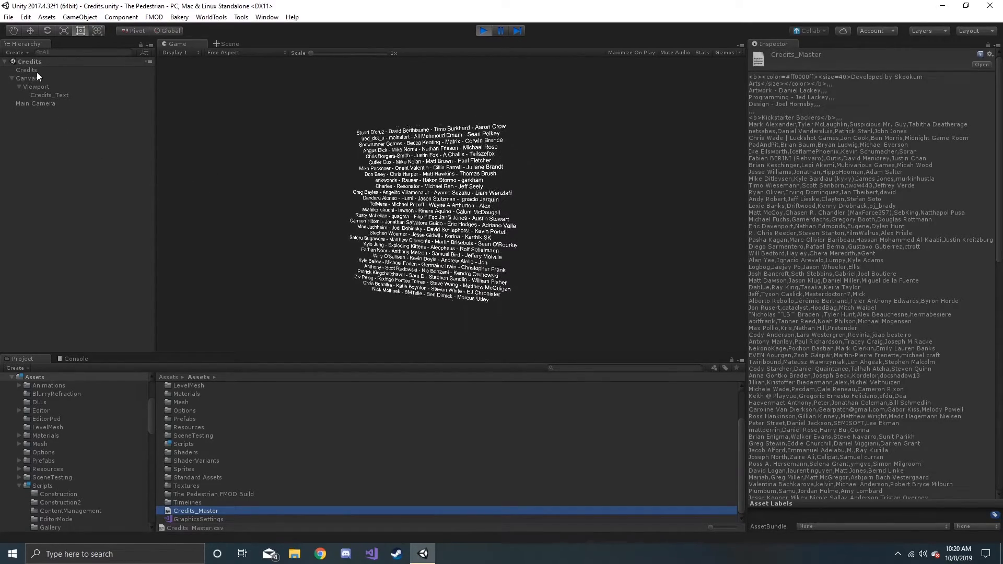
left_click(27, 70)
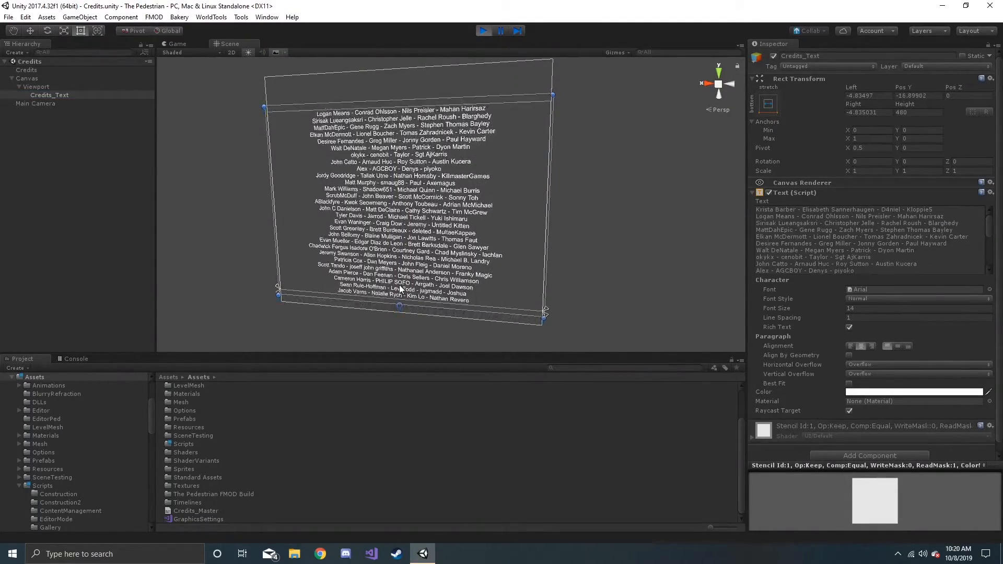
left_click(28, 70)
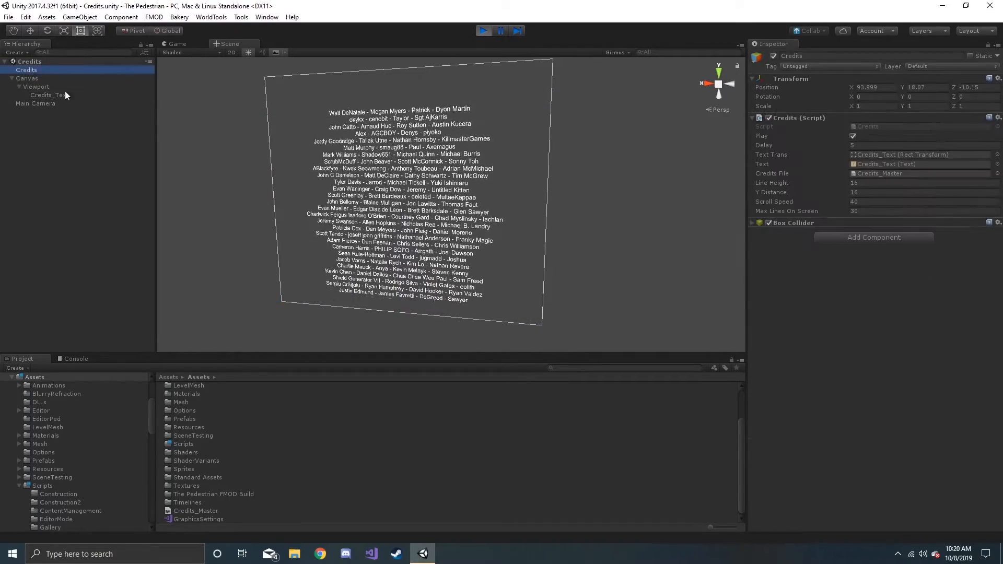
left_click(49, 95)
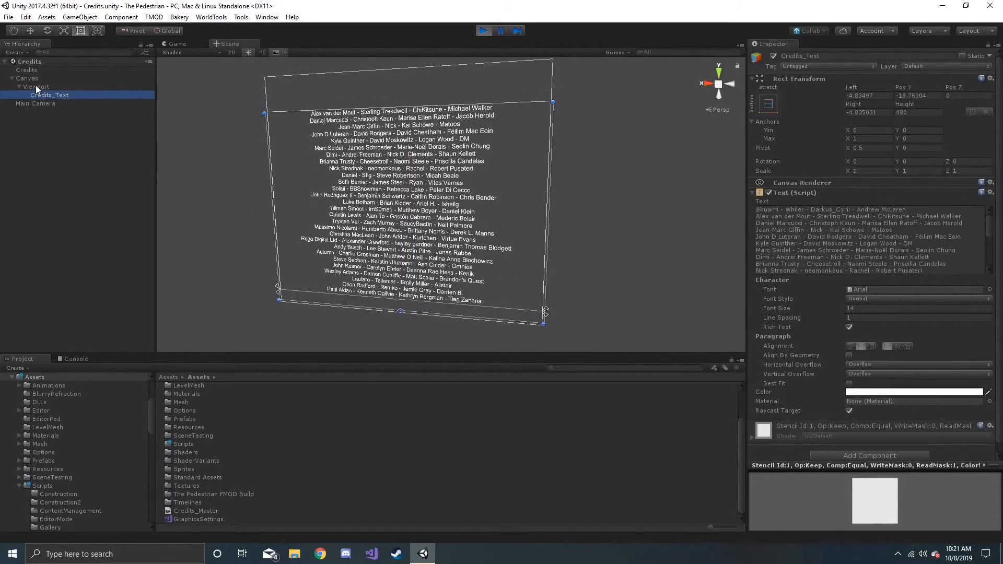
left_click(36, 87)
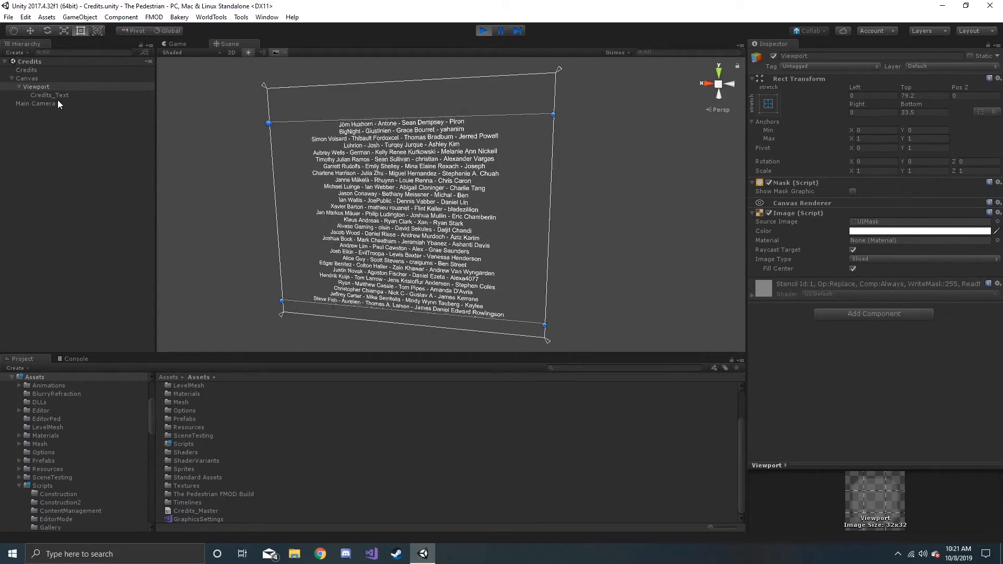
left_click(49, 95)
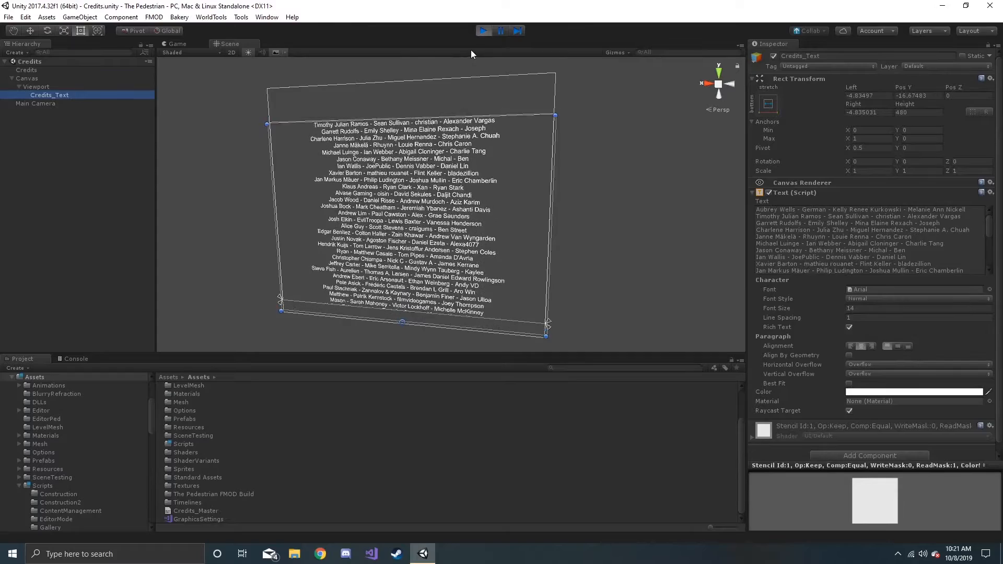
left_click(484, 30)
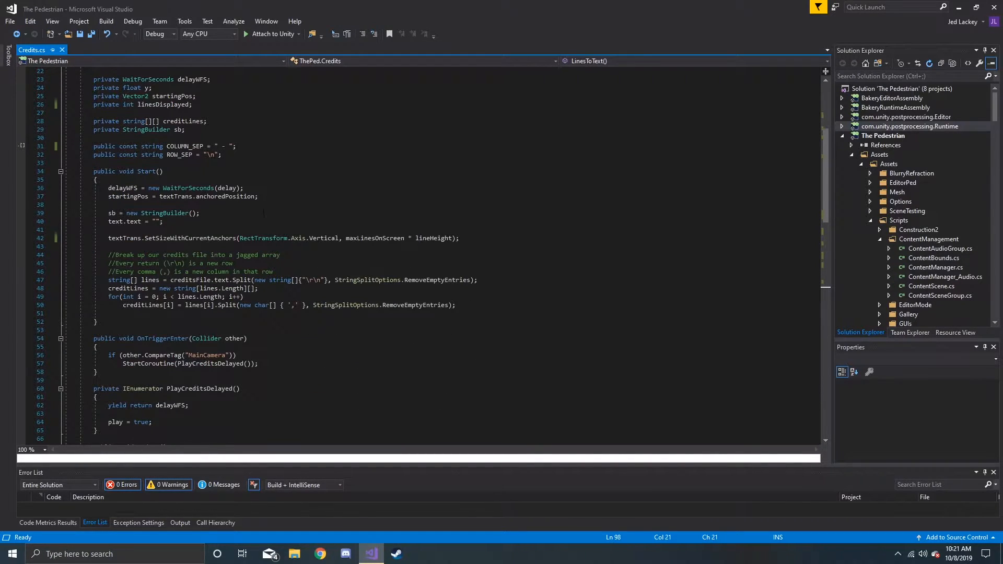
scroll("down", 3)
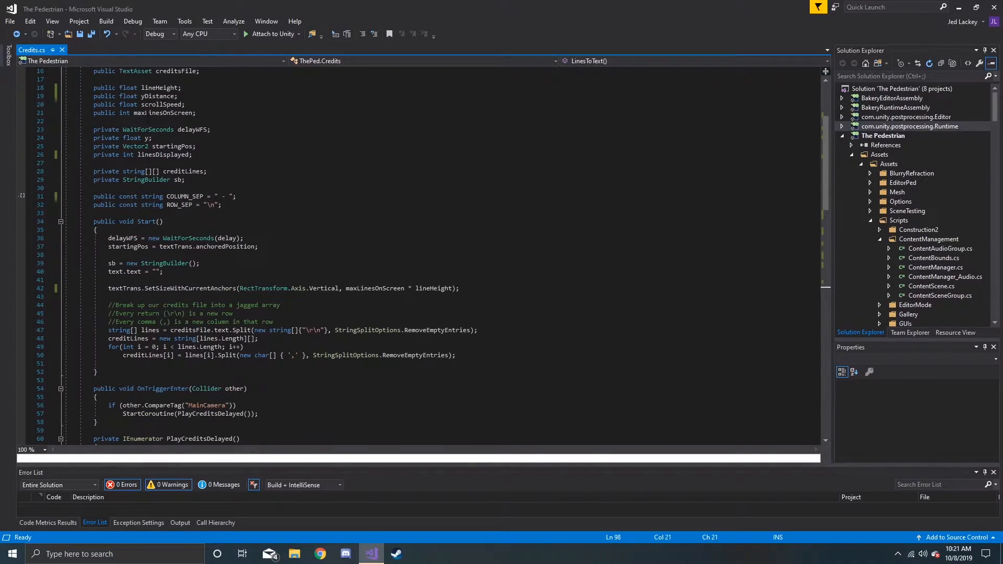
scroll("down", 3)
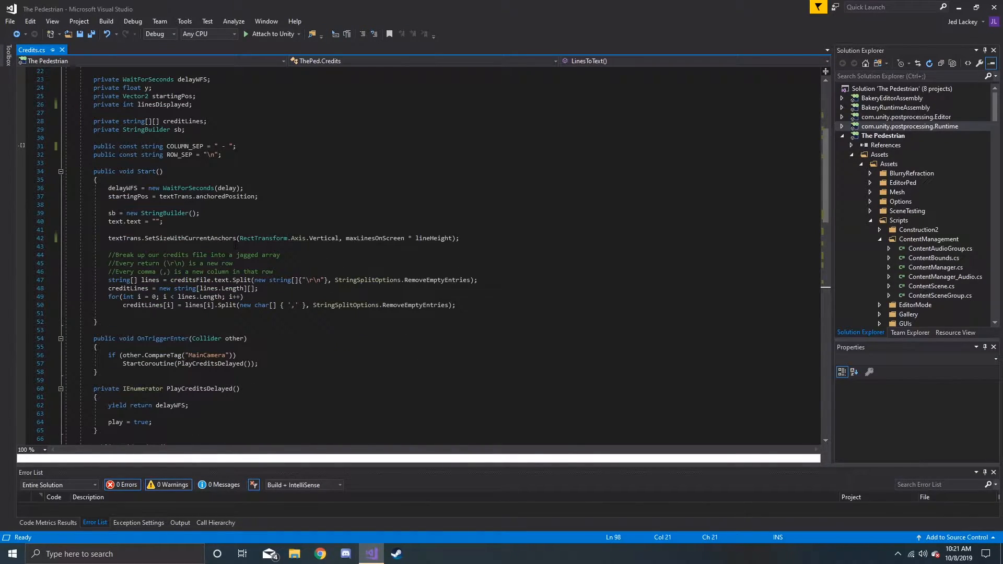
scroll("down", 3)
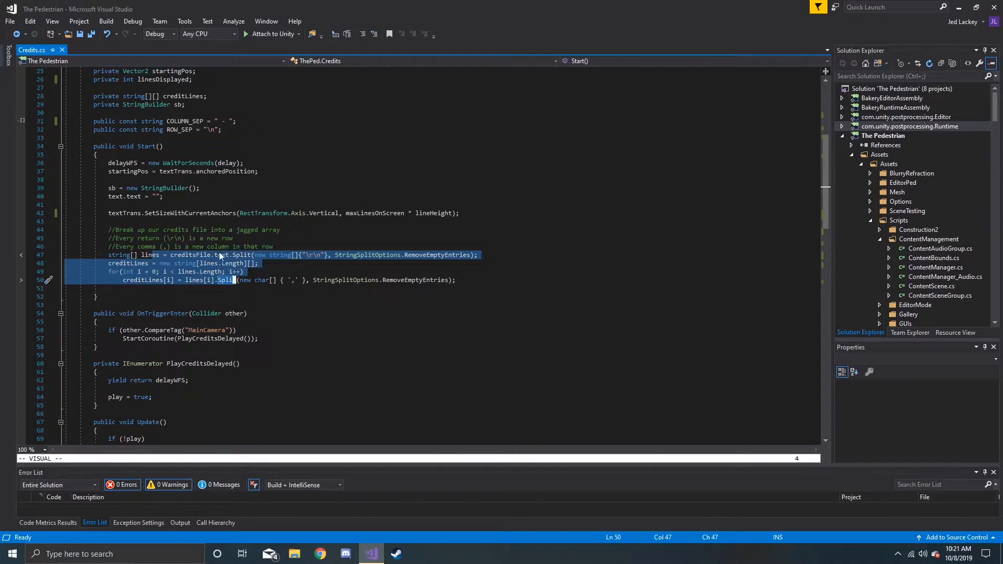
mouse_move(198, 259)
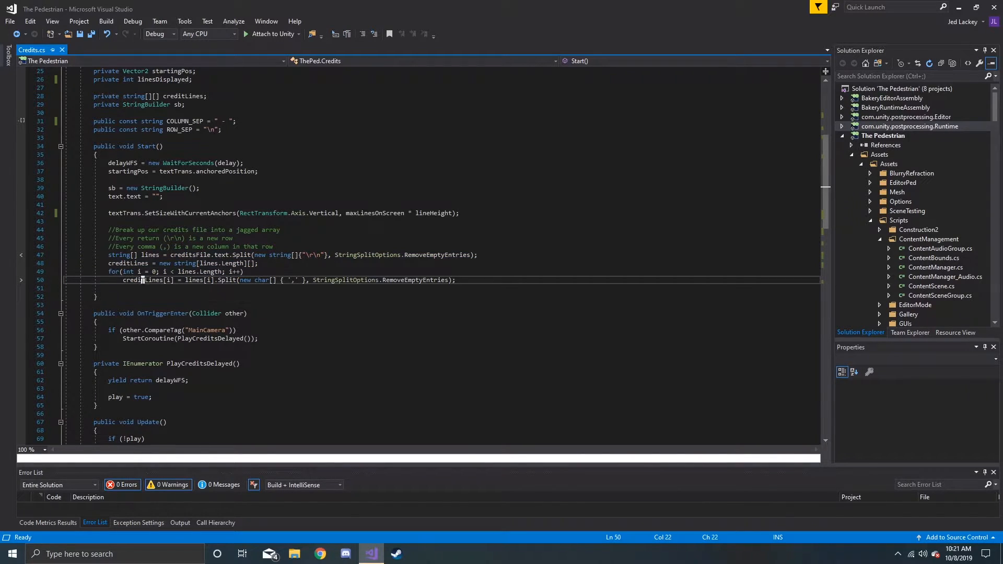
left_click(143, 280)
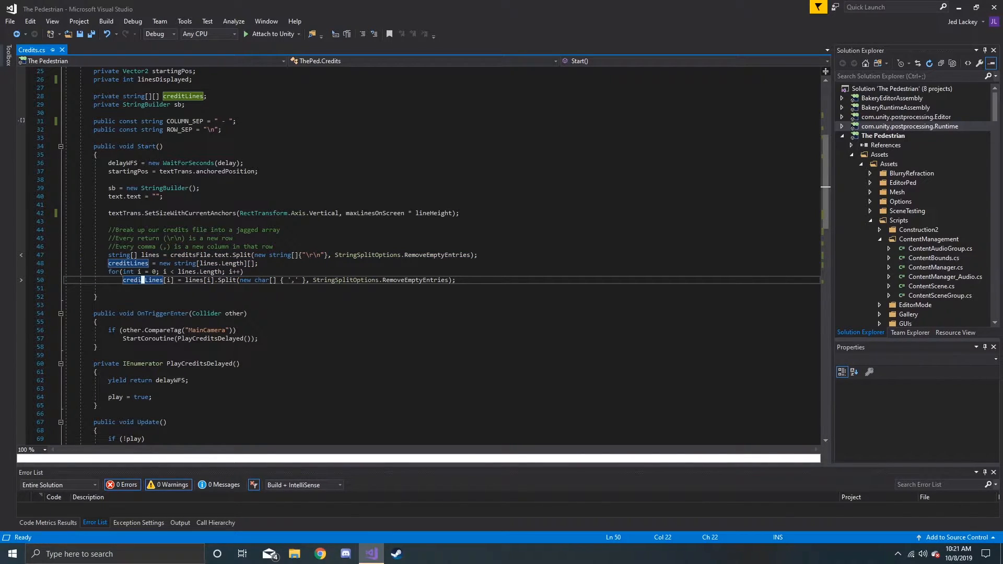
scroll("down", 3)
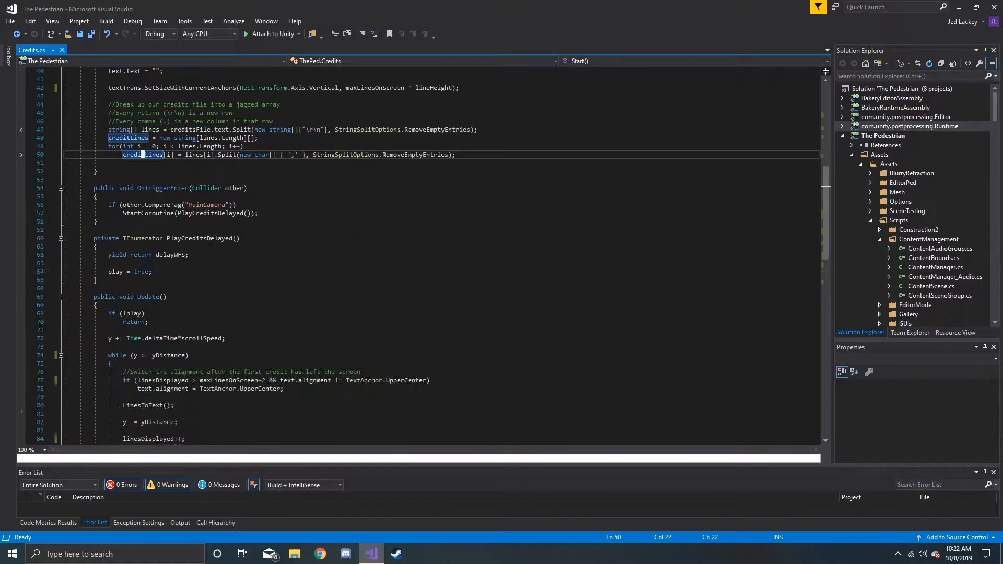
scroll("down", 3)
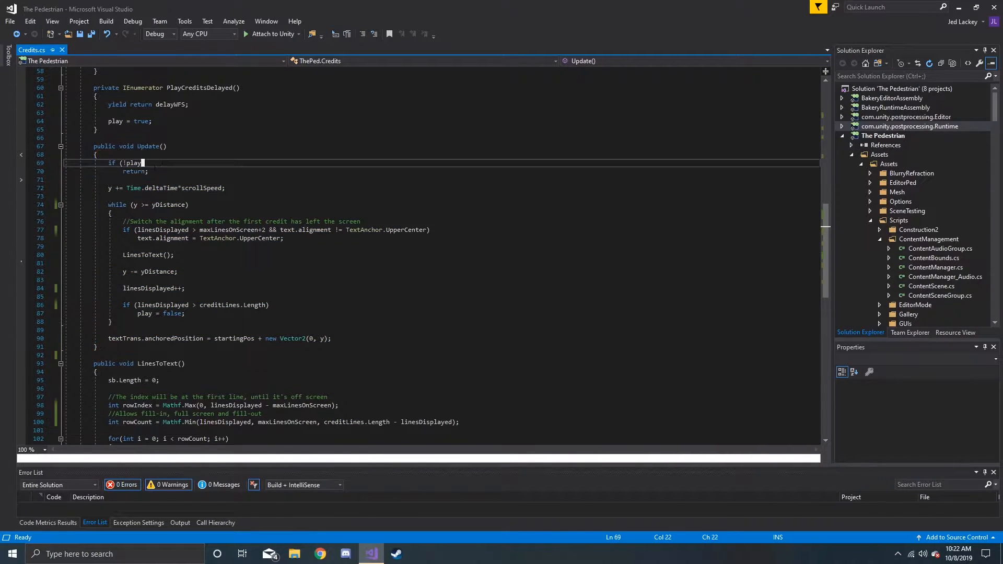
left_click(133, 163)
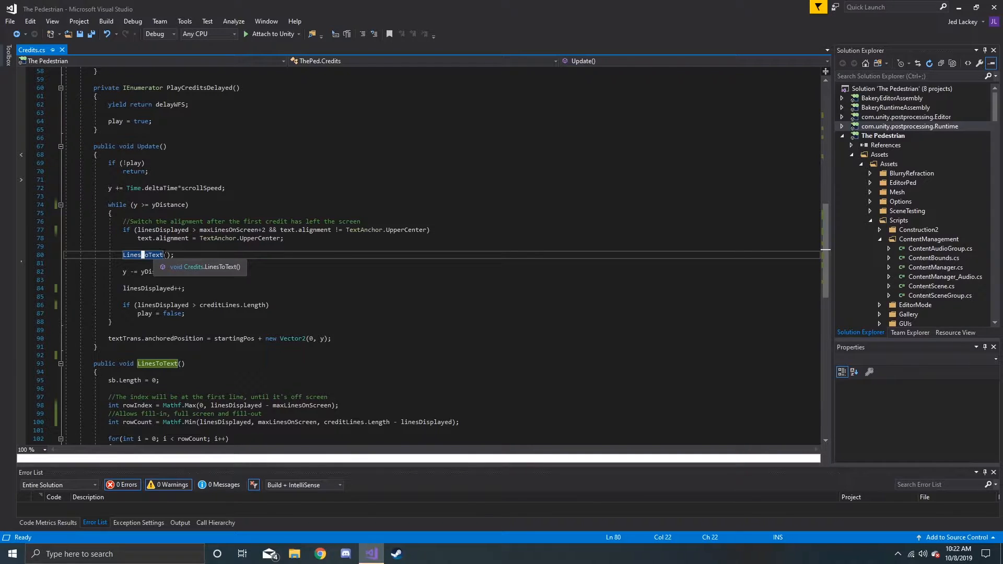
scroll("down", 3)
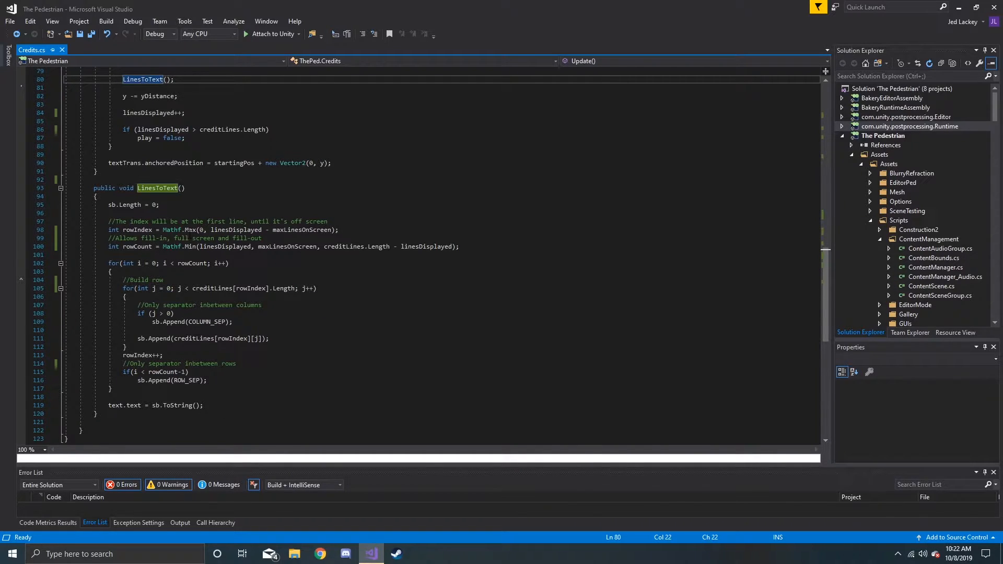
scroll("down", 3)
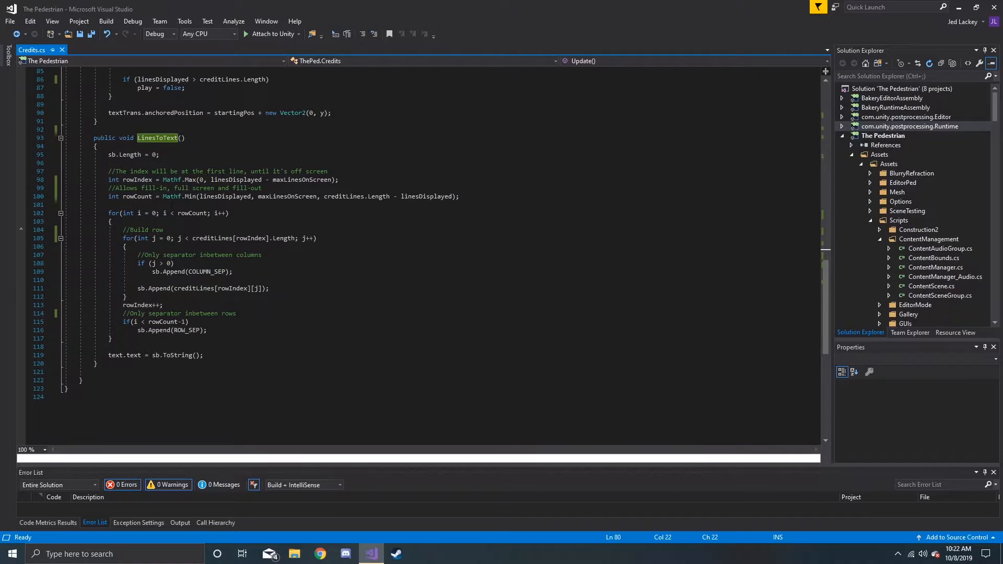
mouse_move(117, 155)
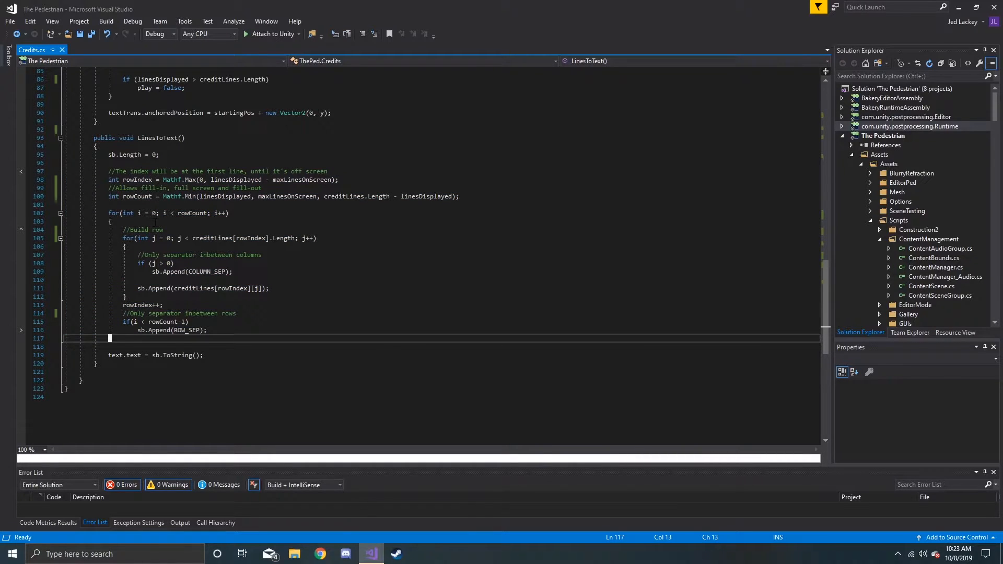
Step: Sketch a horizontal line with a box around it, glancing at the credits script between strokes
left_click(320, 554)
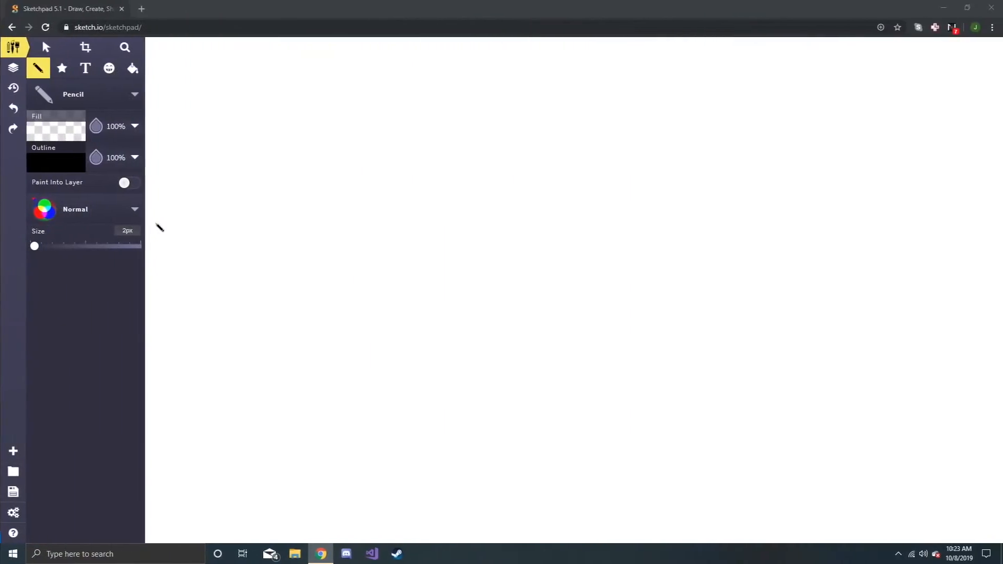
mouse_move(350, 343)
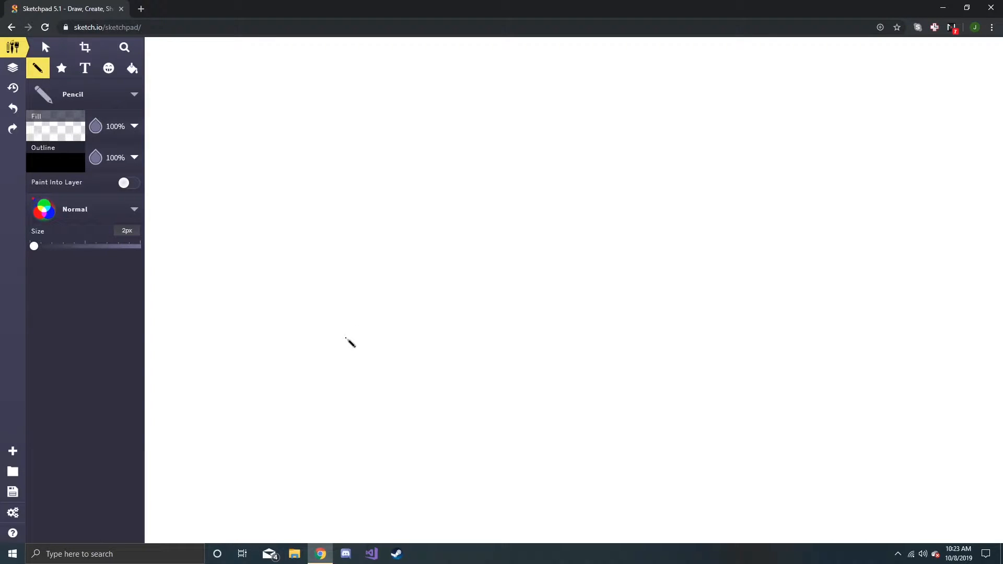
left_click_drag(343, 341, 452, 342)
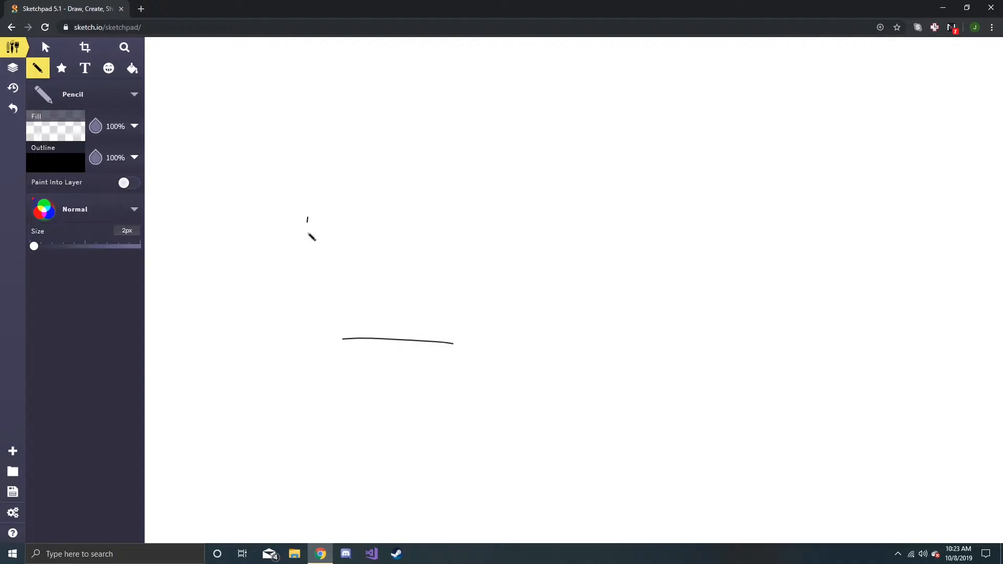
left_click_drag(307, 217, 566, 365)
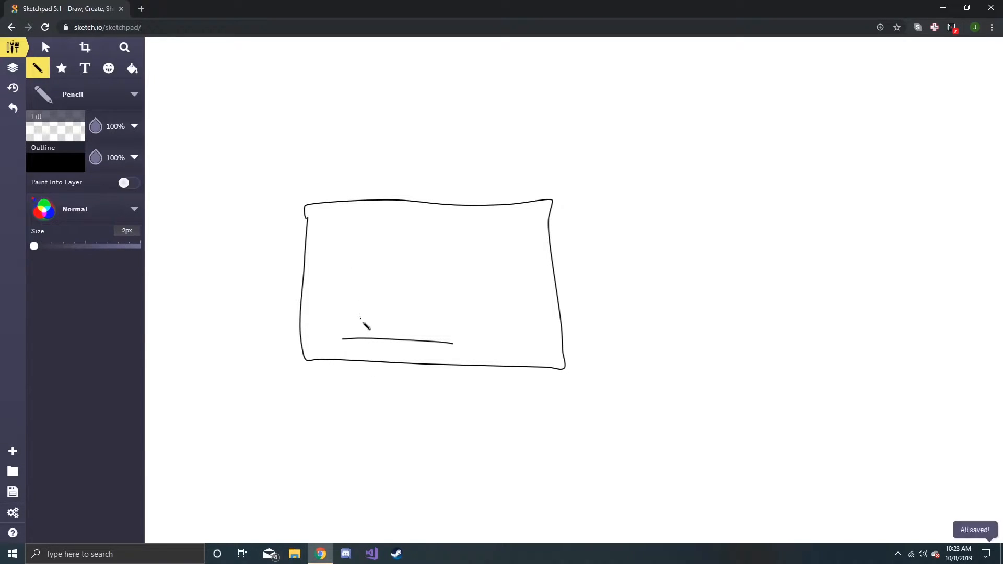
left_click(370, 554)
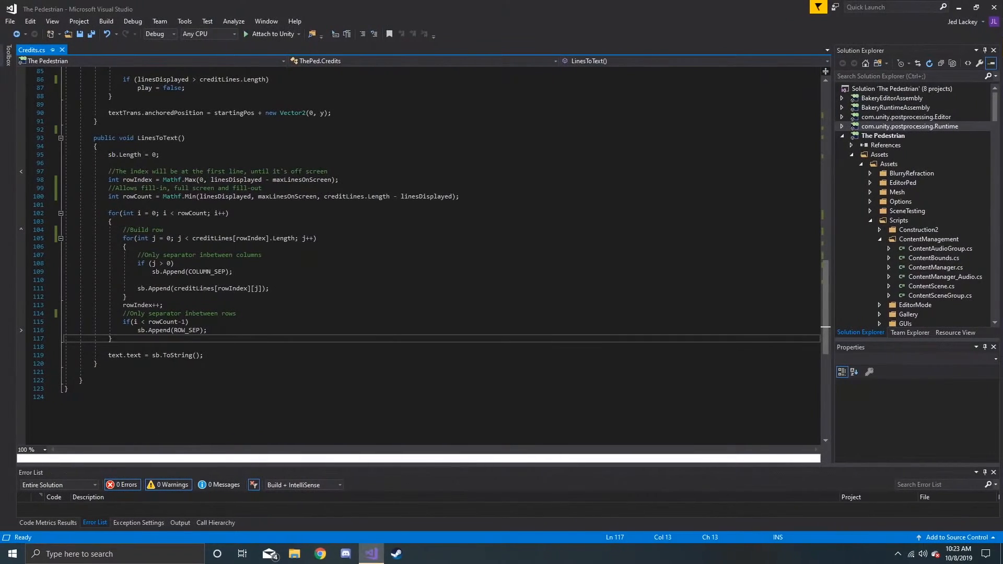
left_click(319, 554)
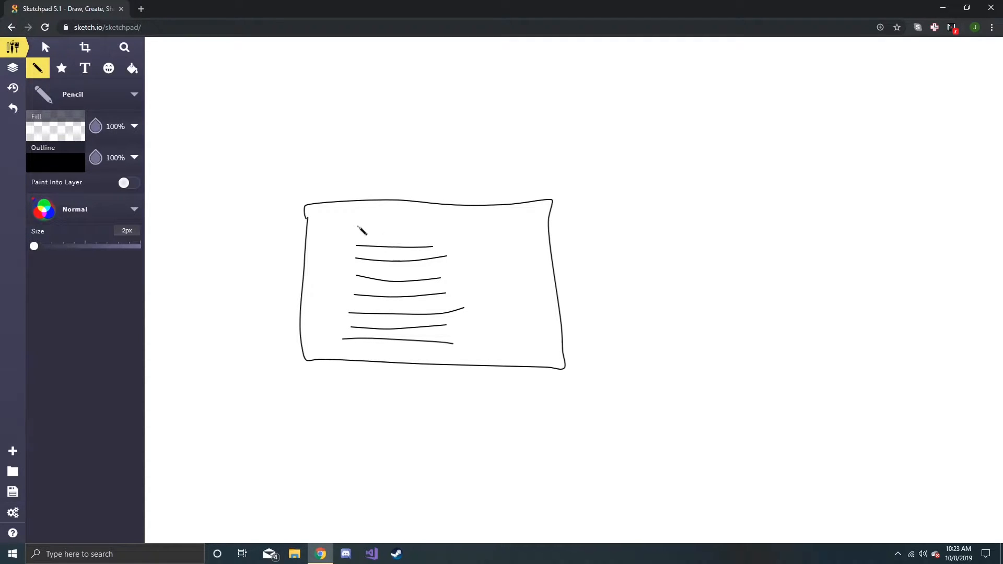
Step: Add another text line to the first box and a long top line to the second, then go to the script
left_click_drag(346, 215, 445, 220)
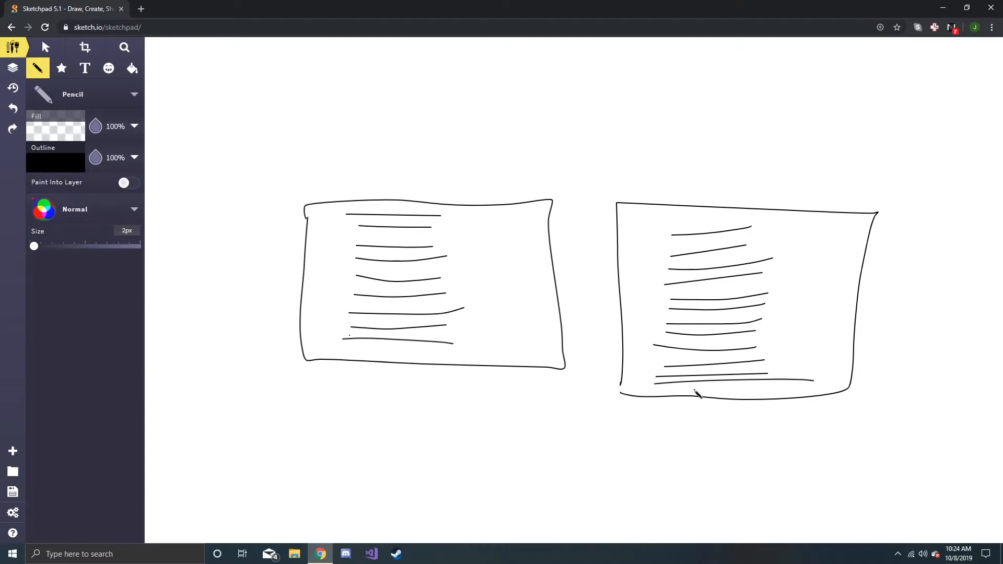
mouse_move(696, 394)
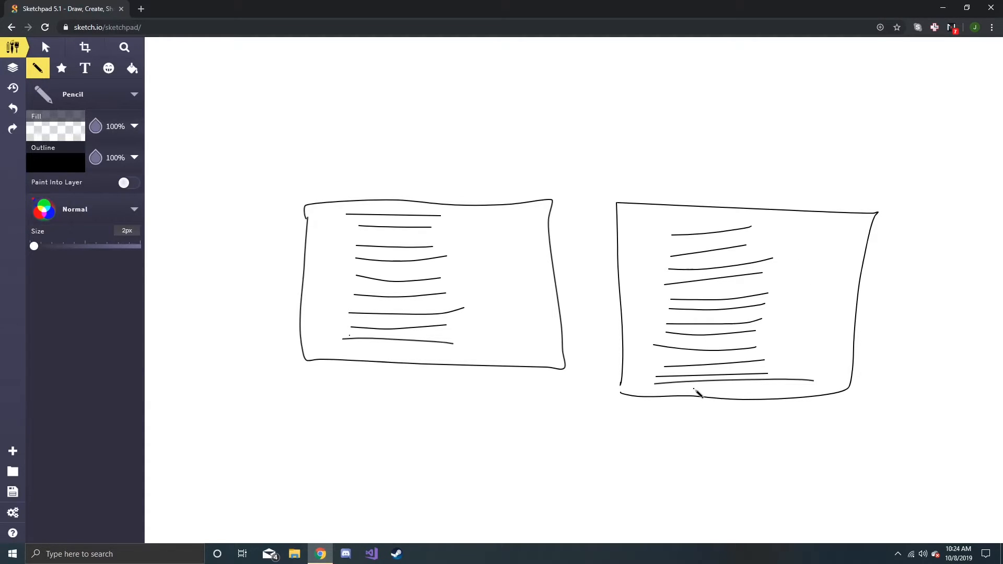
mouse_move(678, 223)
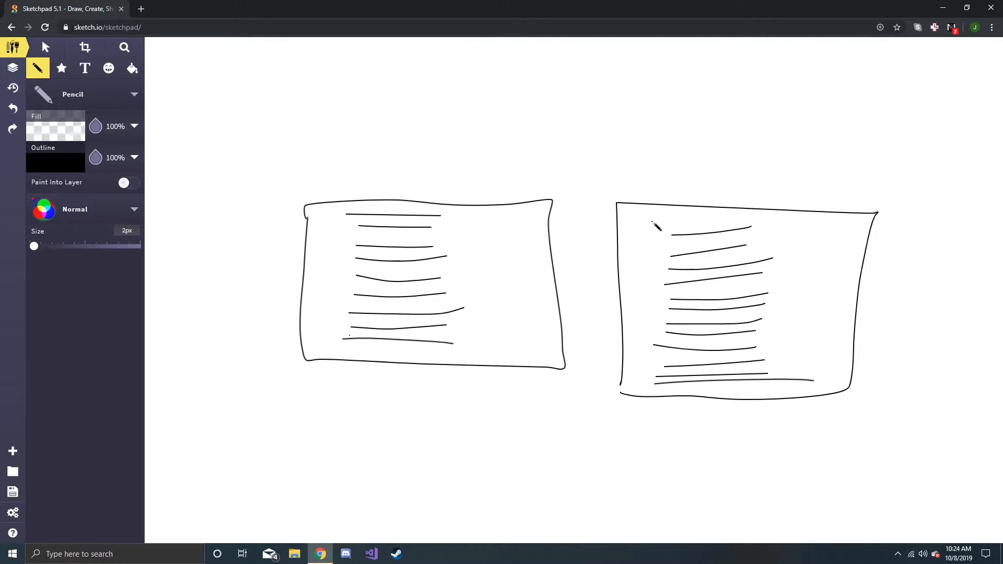
left_click_drag(652, 227, 842, 223)
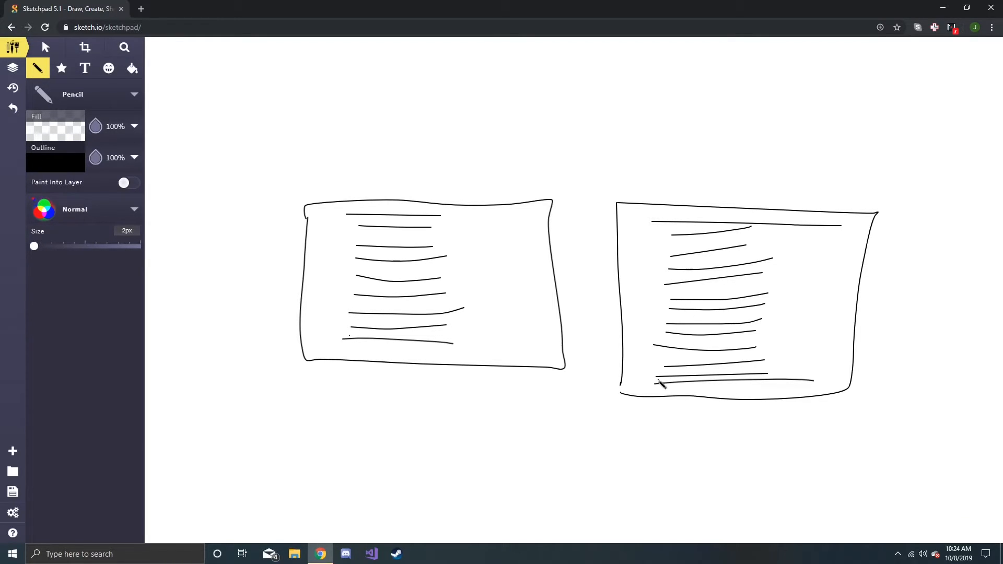
mouse_move(663, 388)
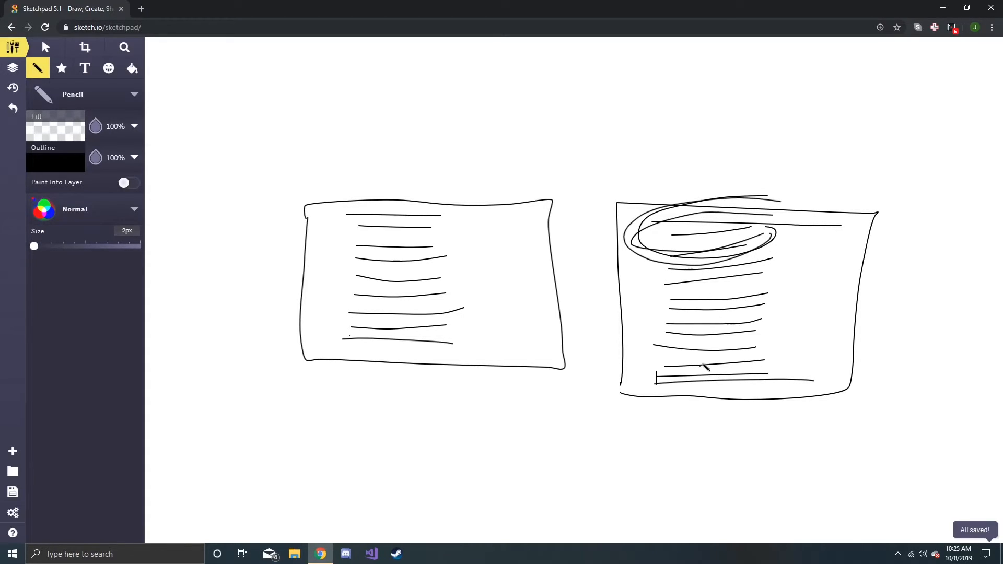
left_click(323, 554)
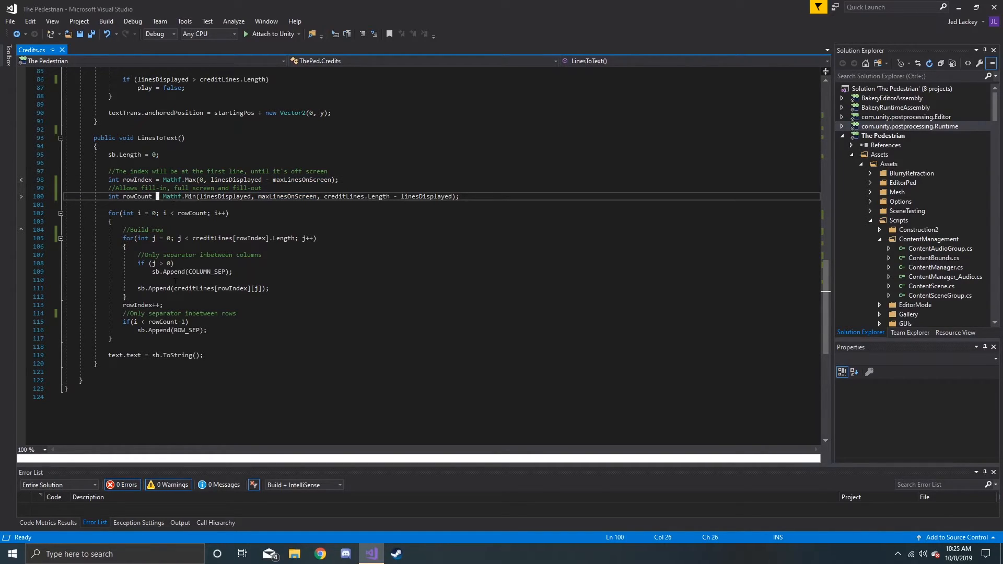
Step: Point out the credit-appending line and 'text' assignment in LinesToText, then bring up Unity
left_click(137, 288)
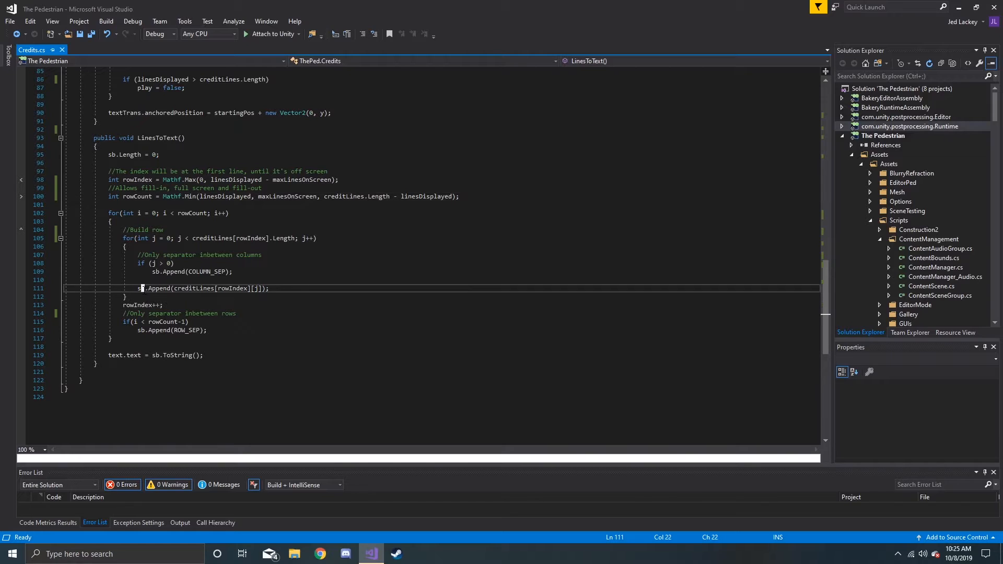
double_click(141, 289)
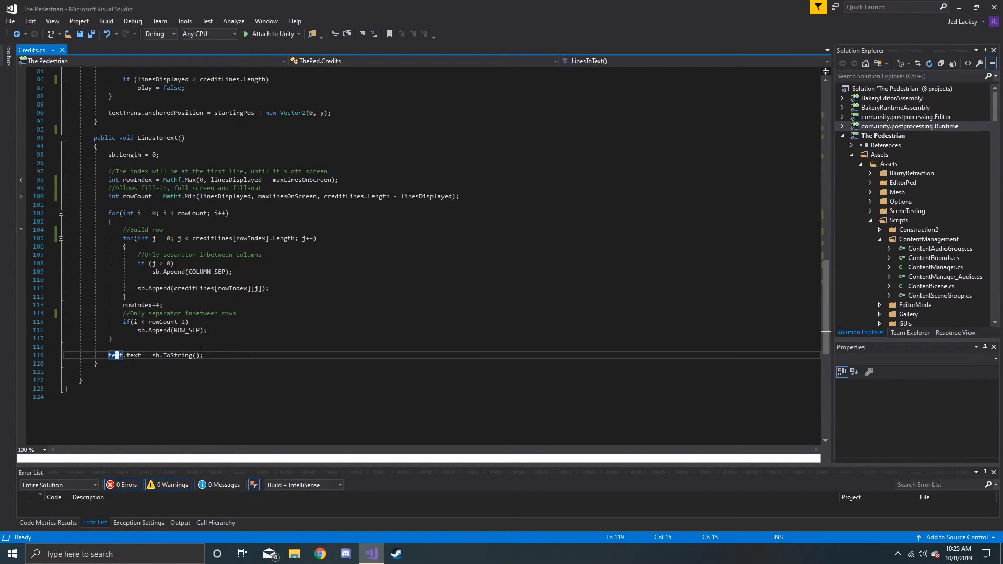
left_click(421, 554)
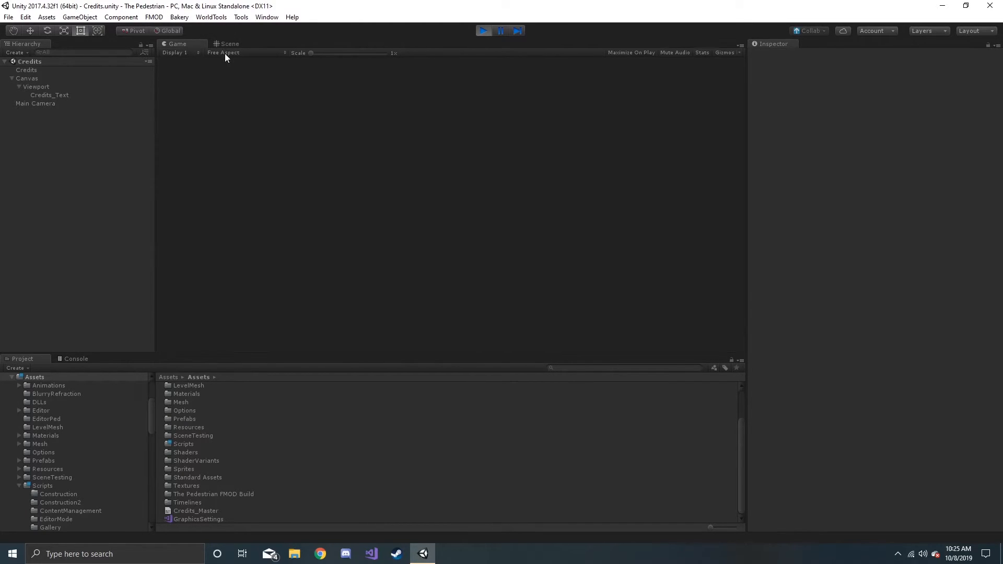
Step: Select Credits, run the scene and raise Scroll Speed to around 350 while the names roll
left_click(27, 69)
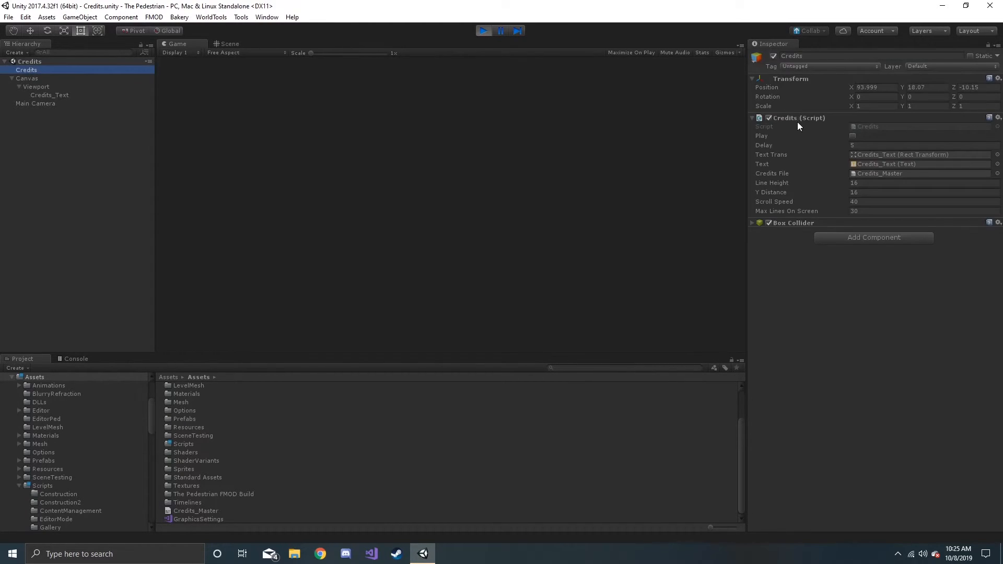
left_click(853, 136)
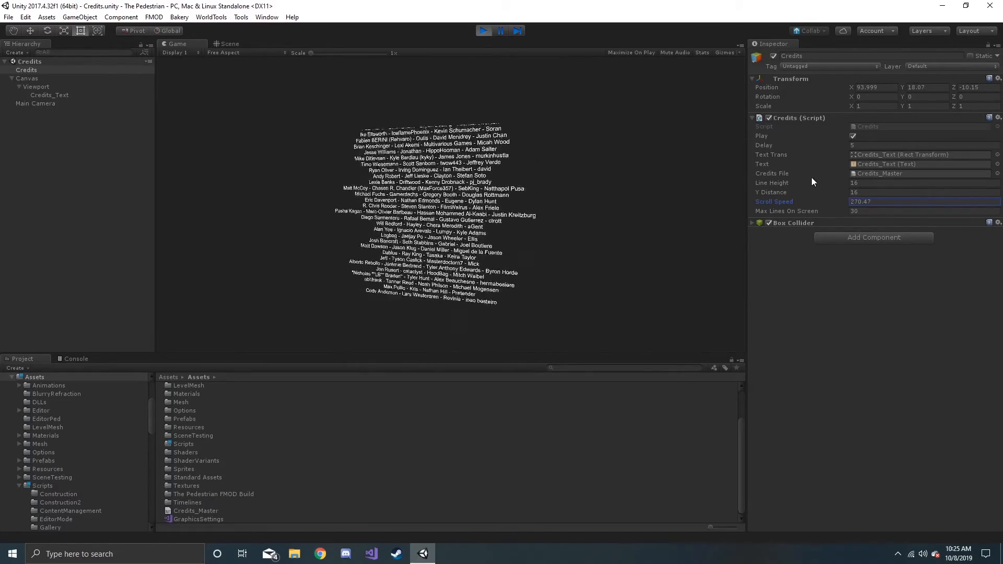
type("350.42")
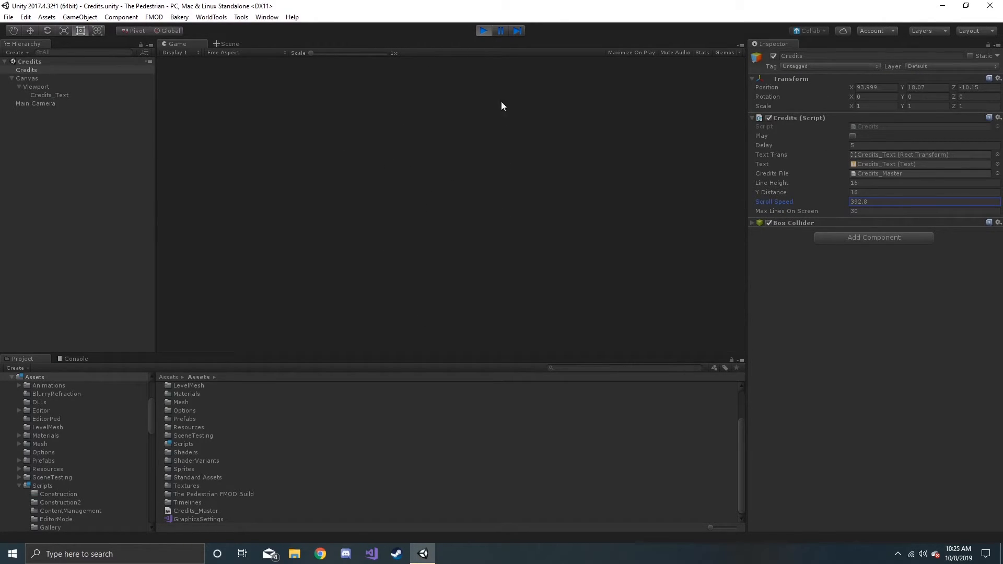
mouse_move(797, 215)
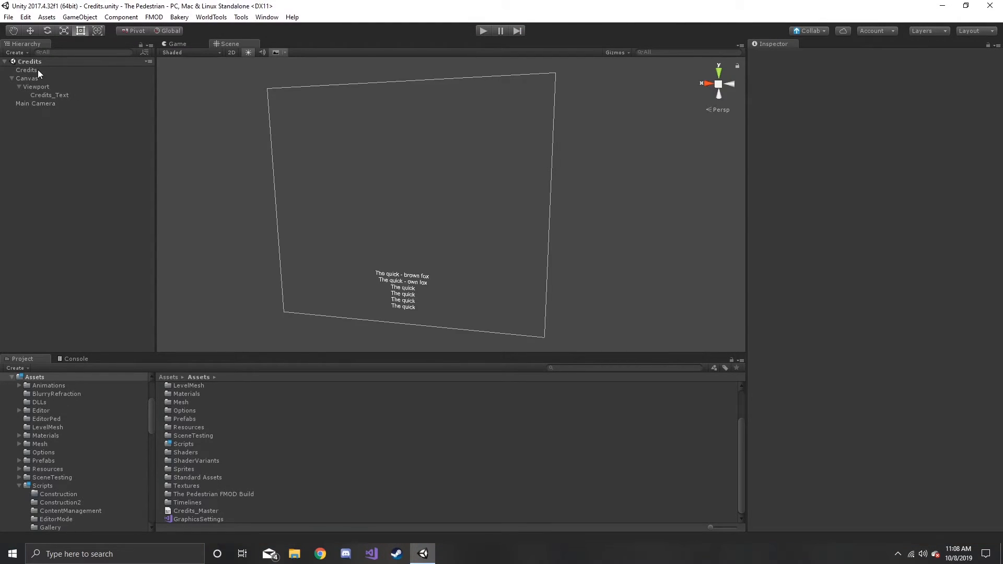
Step: Reselect Credits, stop playback and return to Credits.cs showing the Update method
left_click(27, 70)
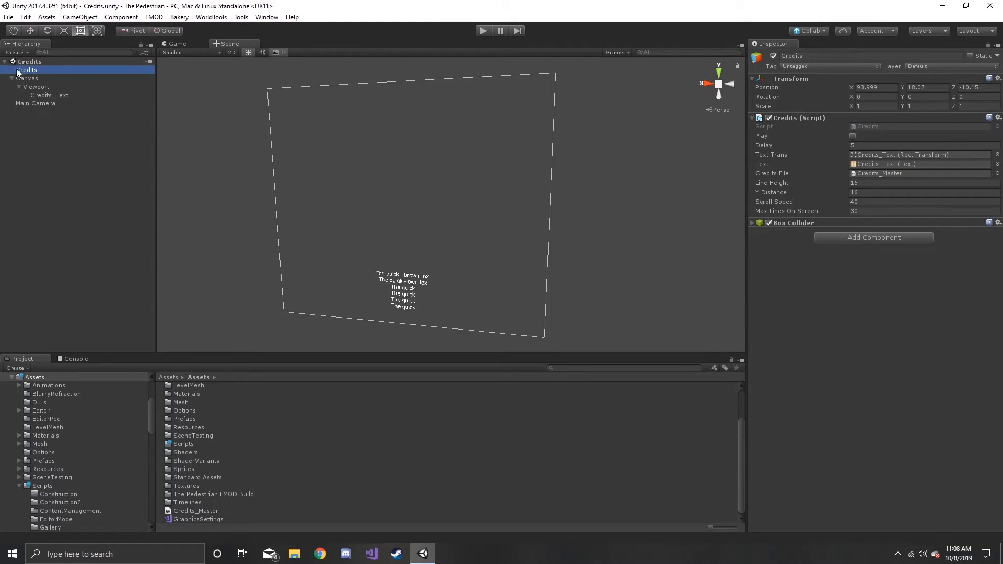
left_click(35, 87)
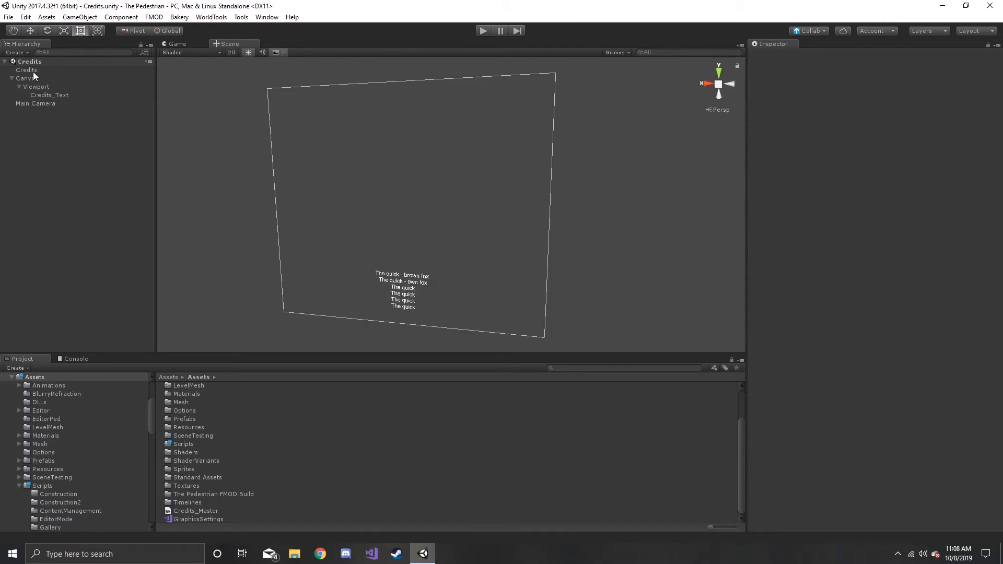
left_click(27, 70)
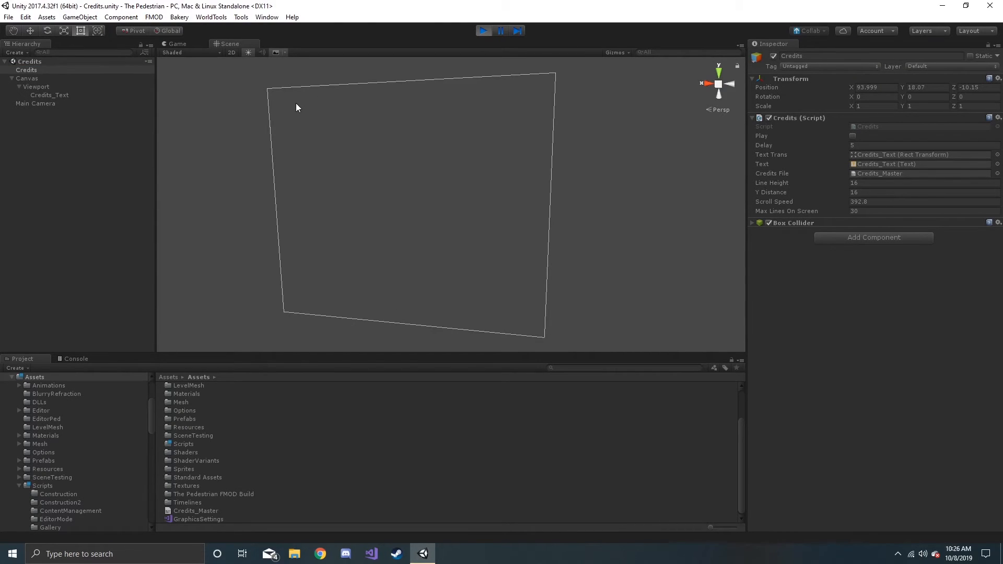
left_click(484, 31)
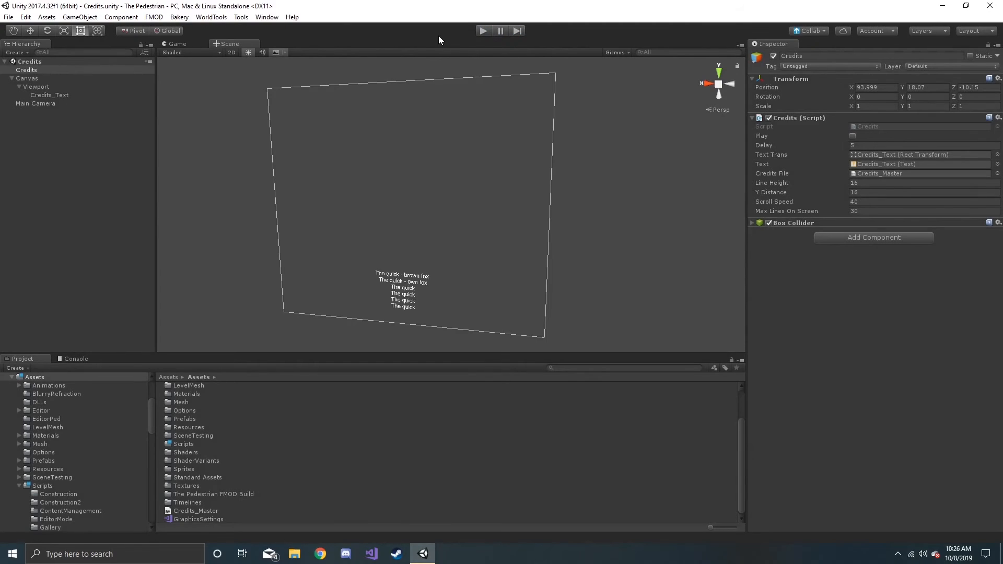
left_click(379, 554)
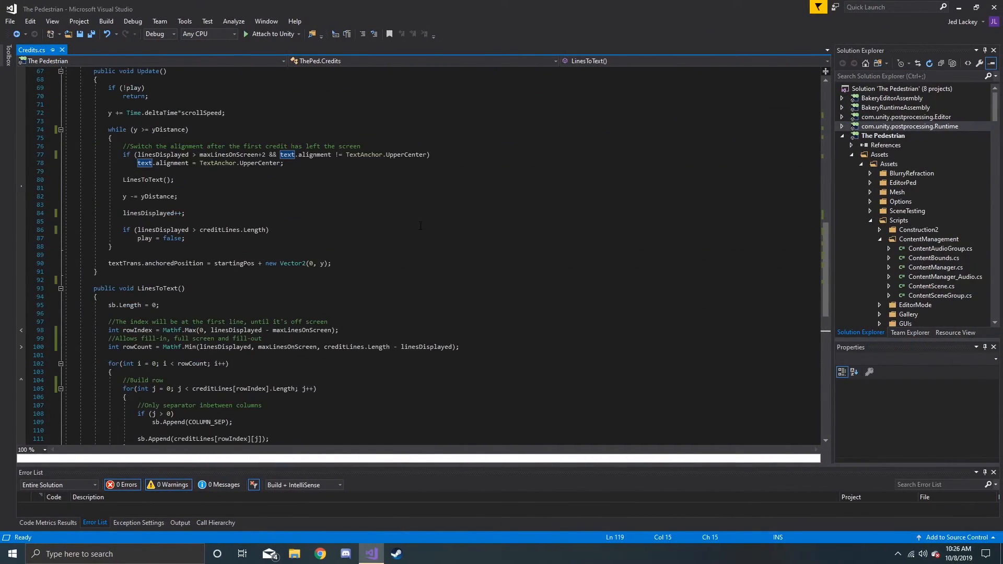
Step: Scroll to the public fields at the top of Credits.cs and switch back to Unity
scroll("up", 3)
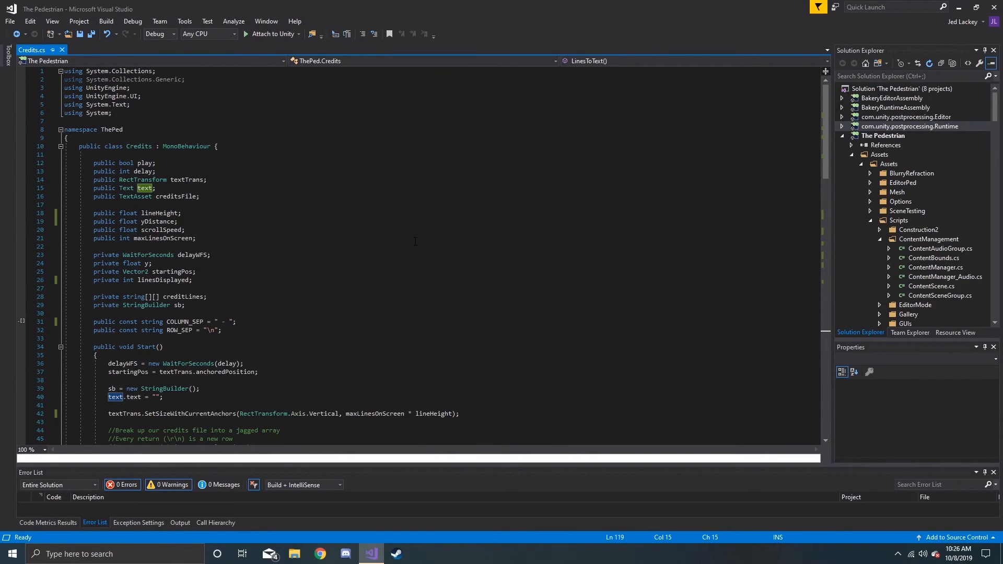
left_click(421, 554)
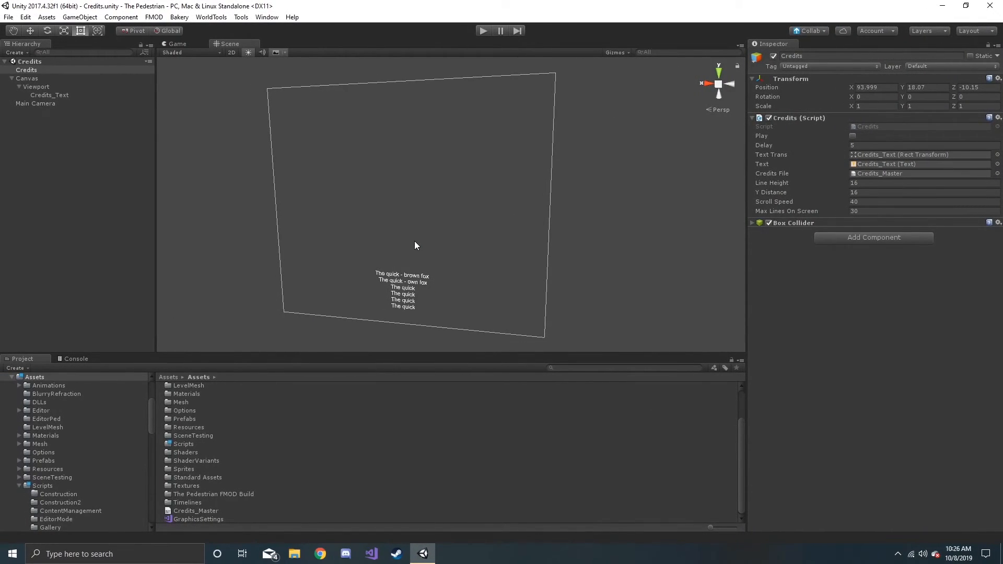